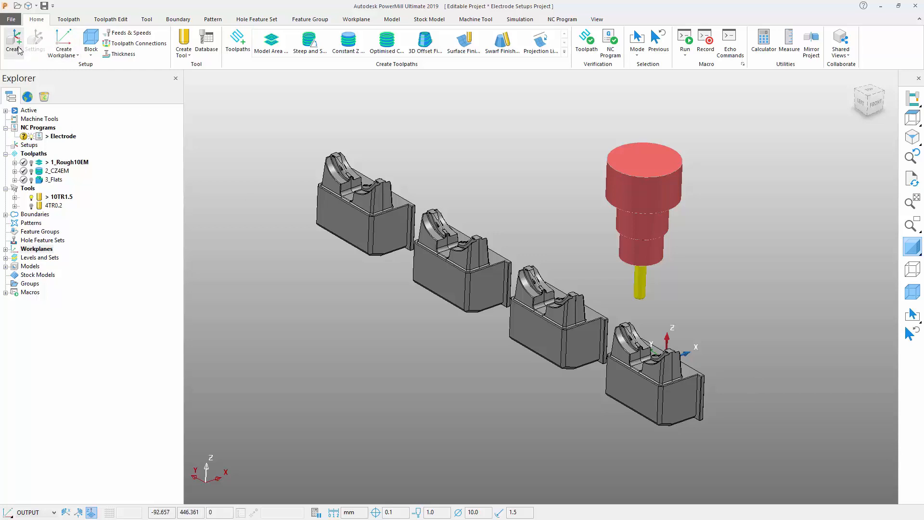
# Create a new setup named Setup1 and activate it.
pyautogui.click(15, 38)
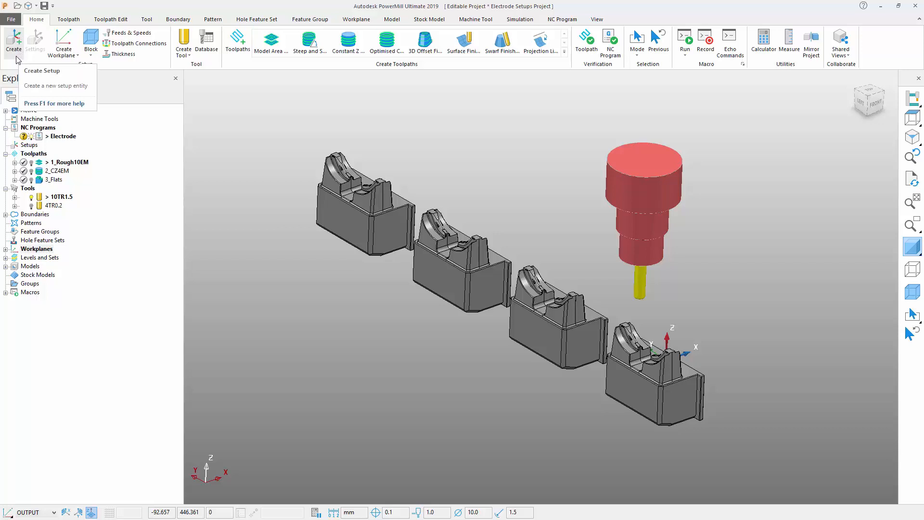
pyautogui.click(202, 173)
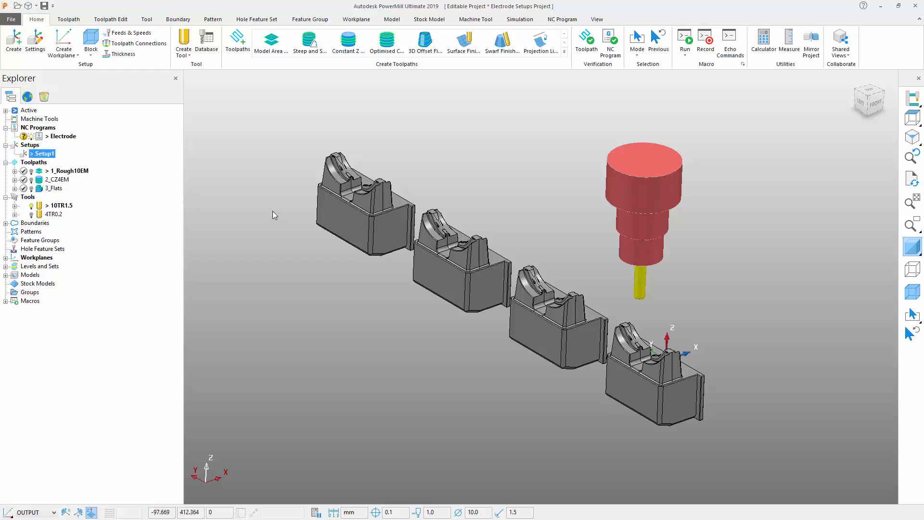
pyautogui.moveTo(213, 209)
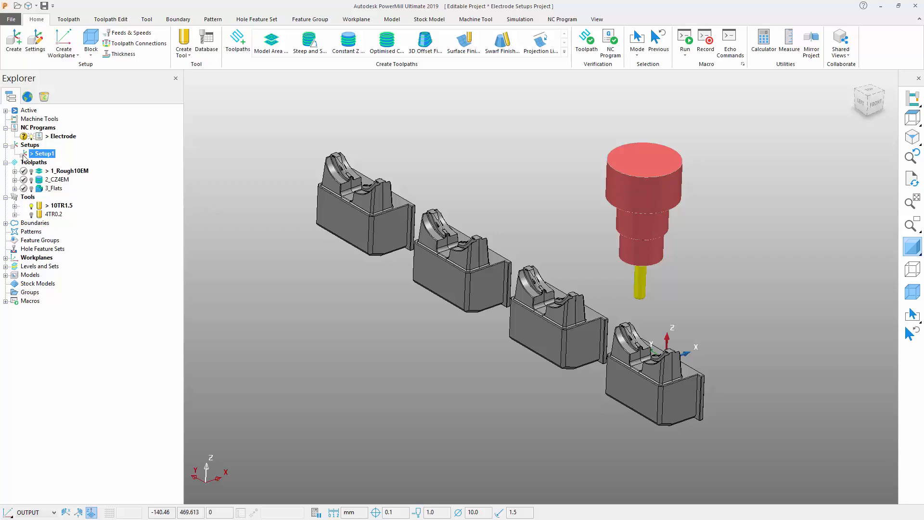
pyautogui.doubleClick(43, 154)
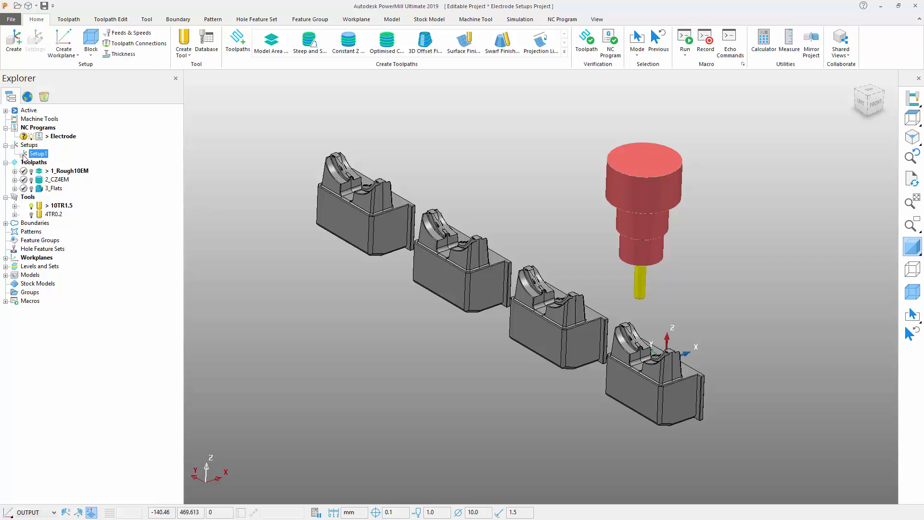
pyautogui.rightClick(38, 154)
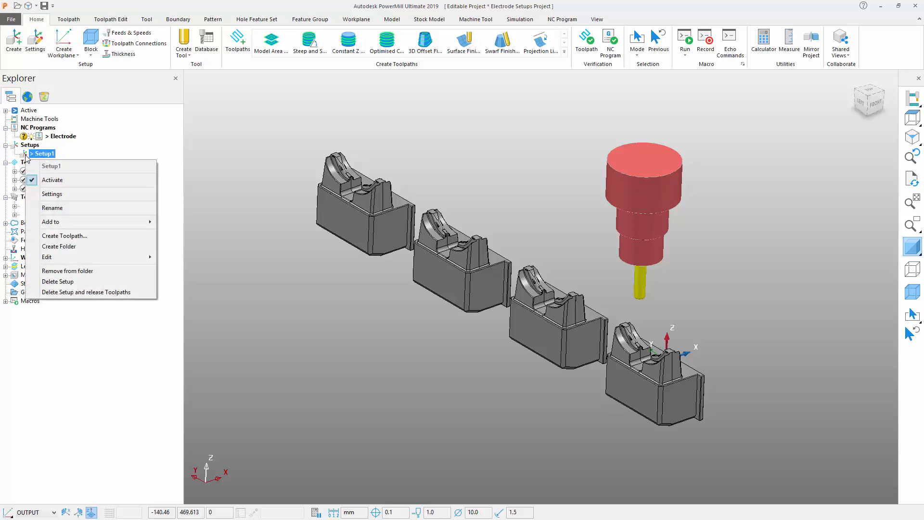
pyautogui.moveTo(60, 180)
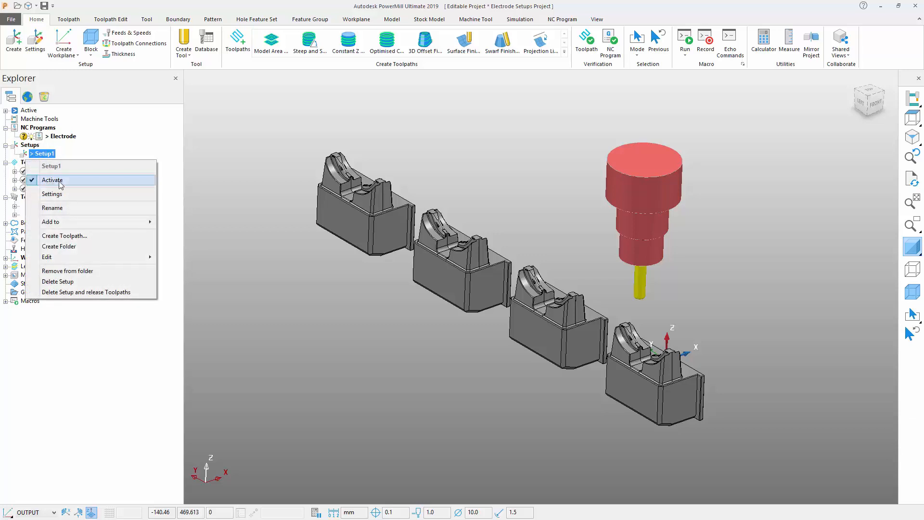
pyautogui.click(52, 179)
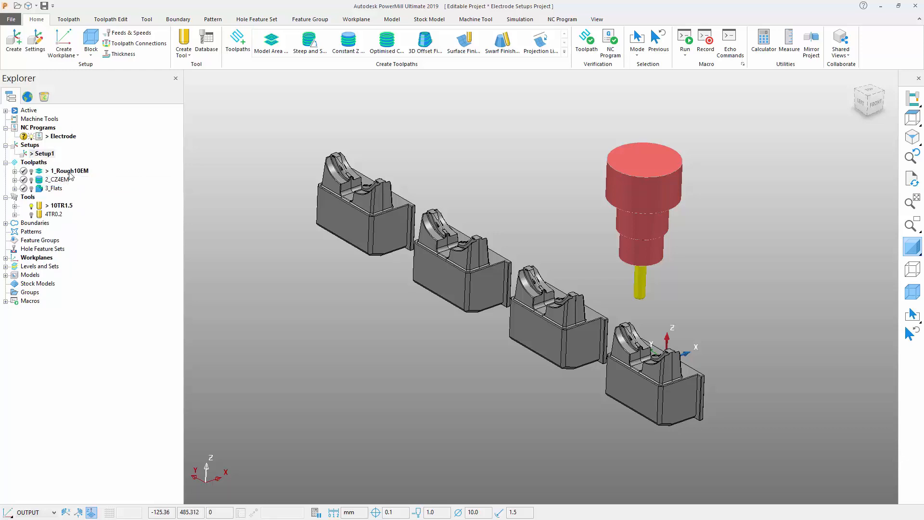
# Drag the 1_Rough10EM, 2_CZ4EM and 3_Flats toolpaths onto Setup1.
pyautogui.click(39, 154)
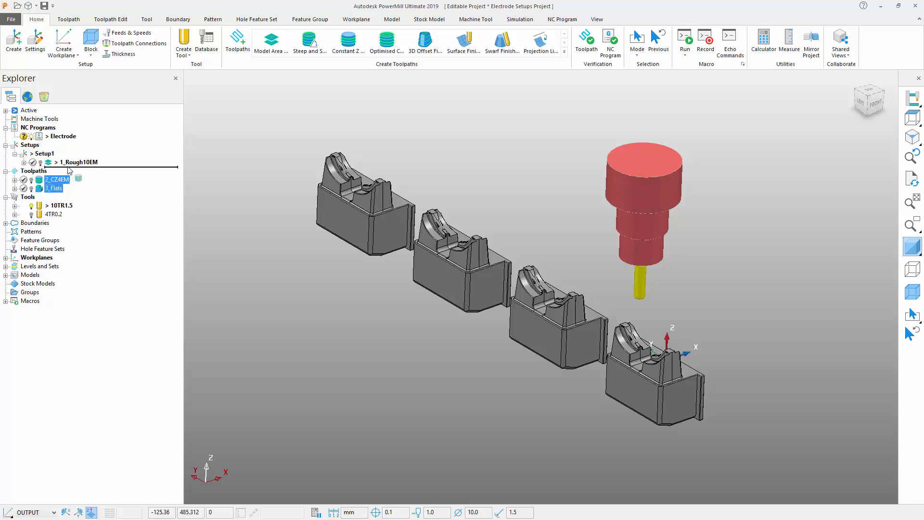
pyautogui.click(217, 226)
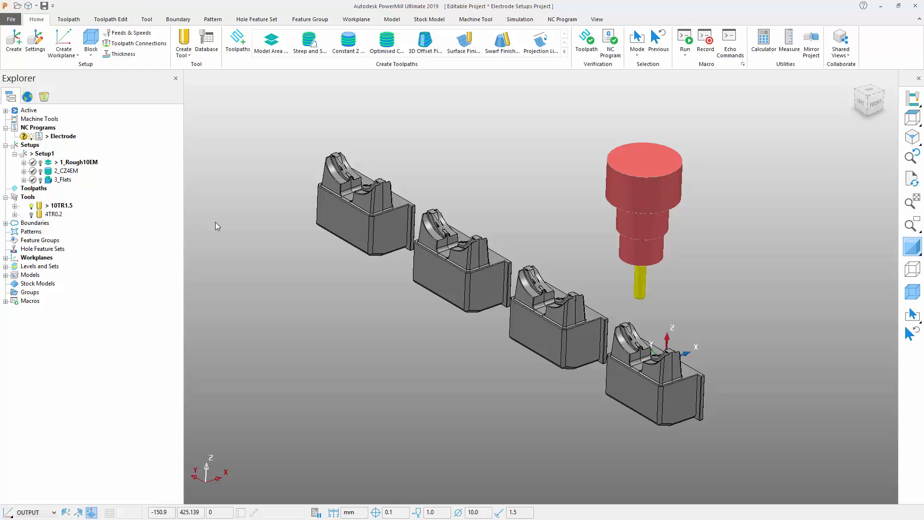
pyautogui.moveTo(202, 218)
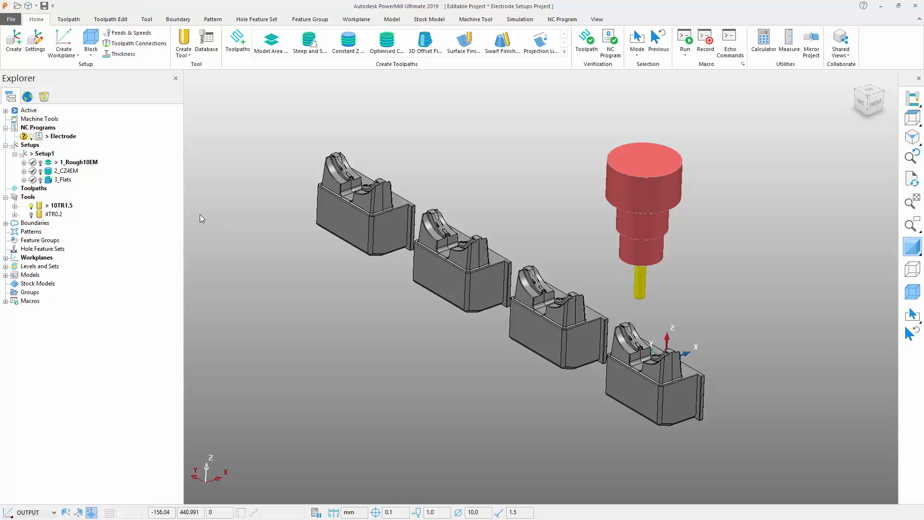
pyautogui.moveTo(71, 176)
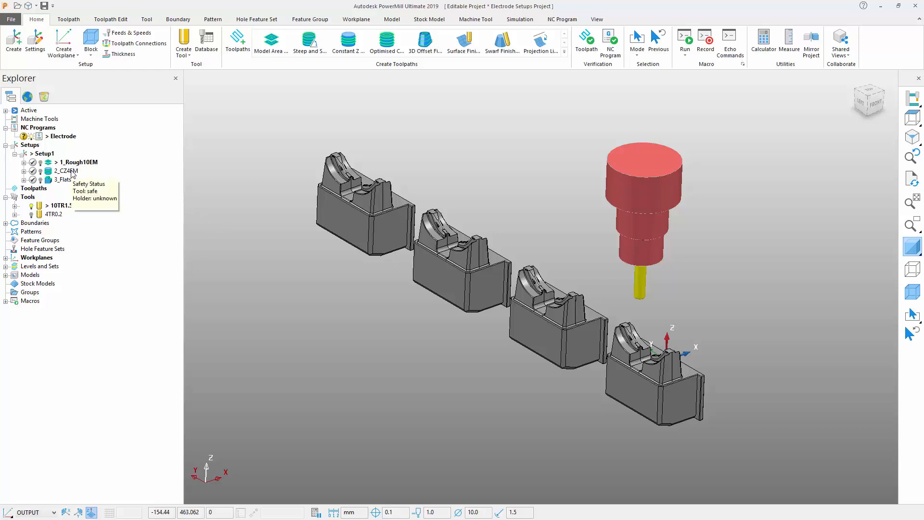
pyautogui.moveTo(71, 187)
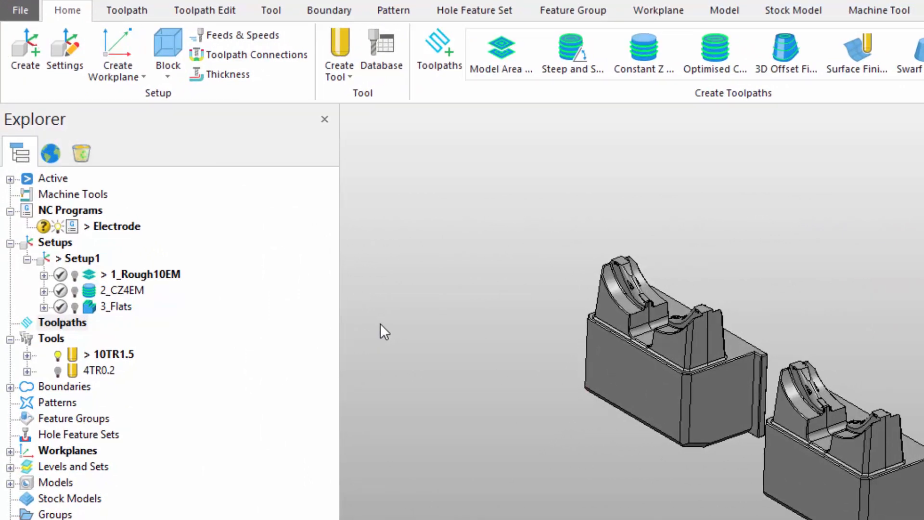
# Drop Setup1 into the Electrode NC program and turn off Setup View to list its toolpaths.
pyautogui.click(62, 323)
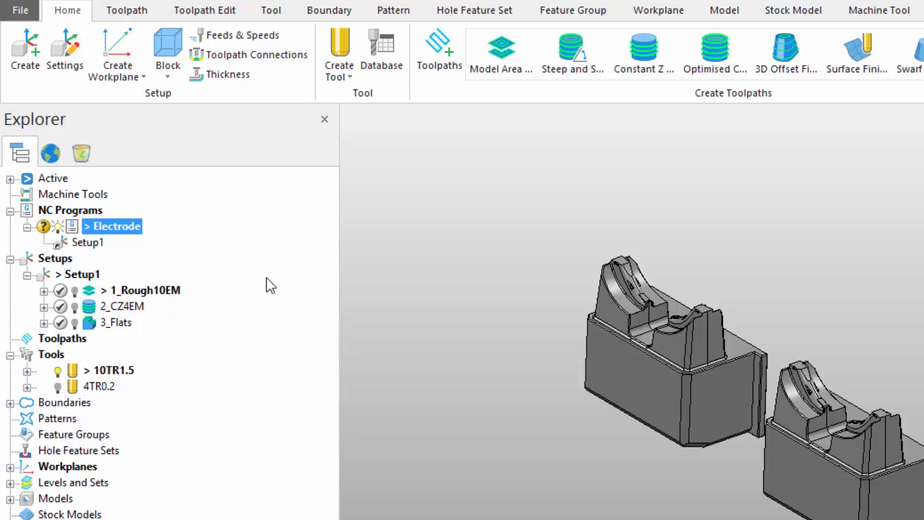
pyautogui.moveTo(397, 305)
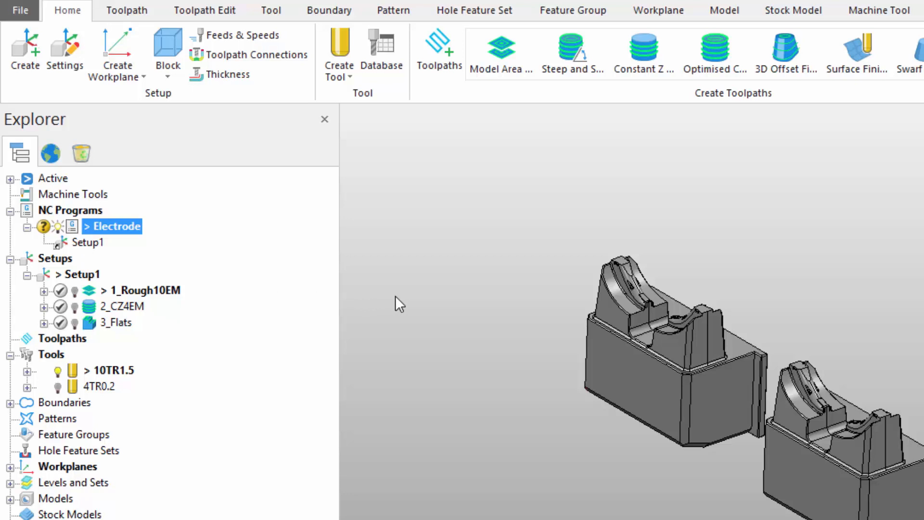
pyautogui.moveTo(245, 275)
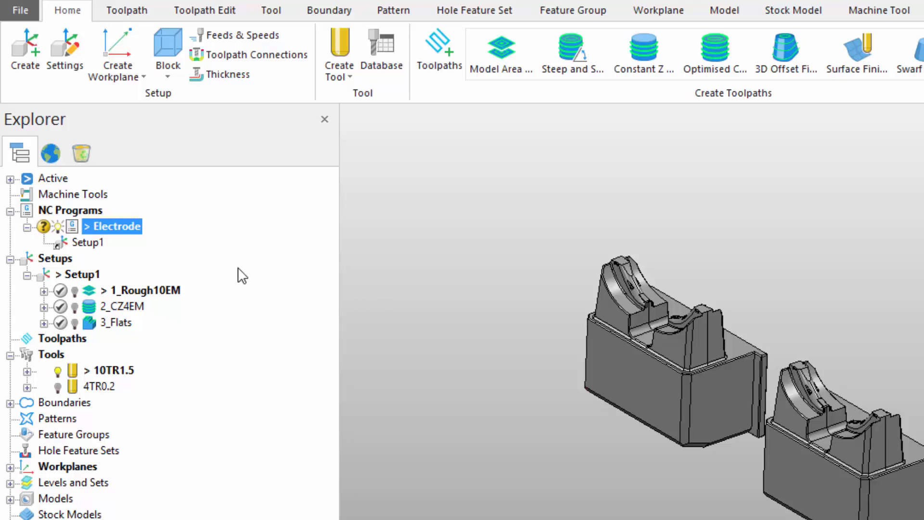
pyautogui.moveTo(192, 268)
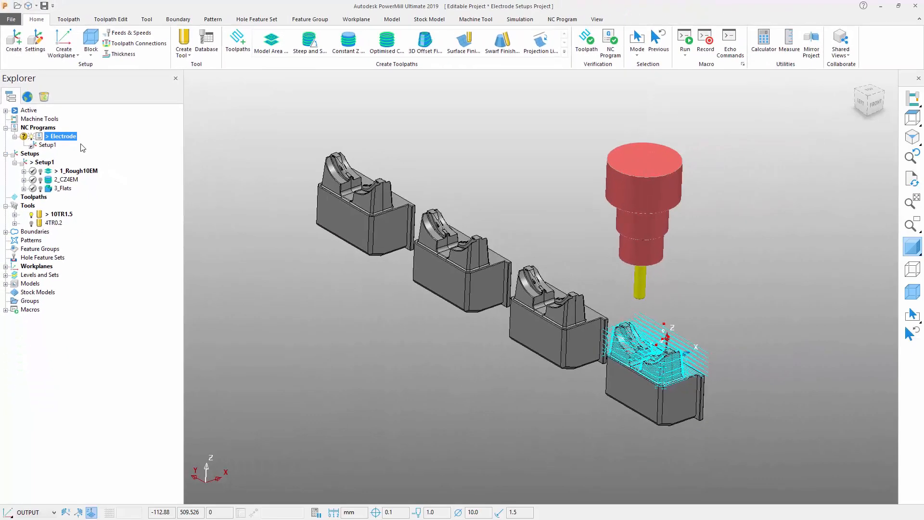
pyautogui.rightClick(61, 135)
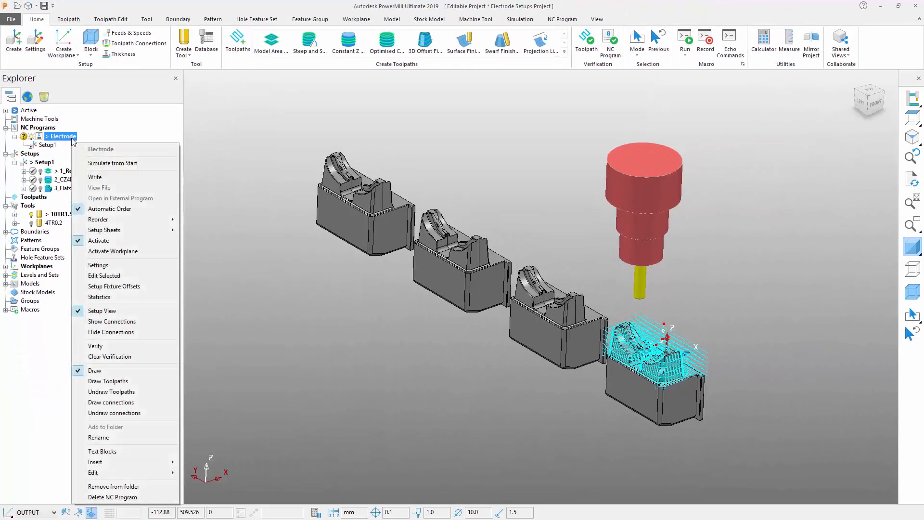
pyautogui.moveTo(78, 162)
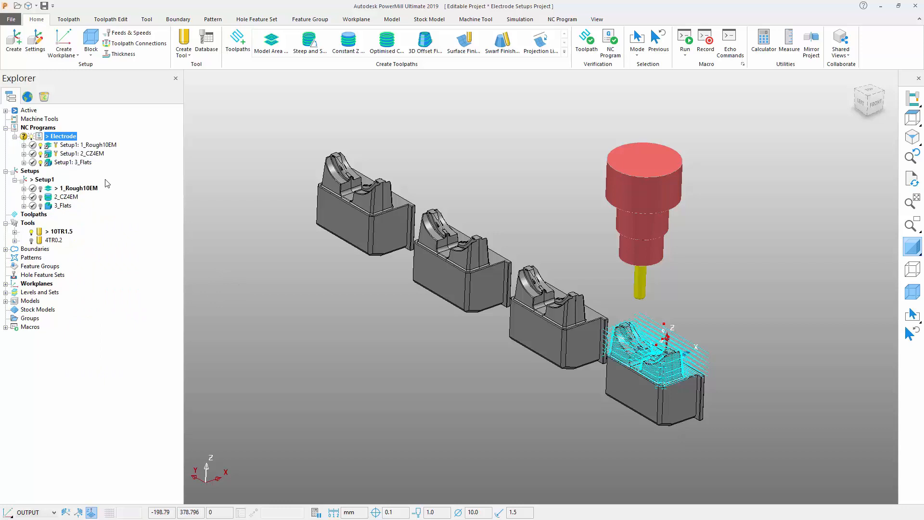
pyautogui.rightClick(61, 136)
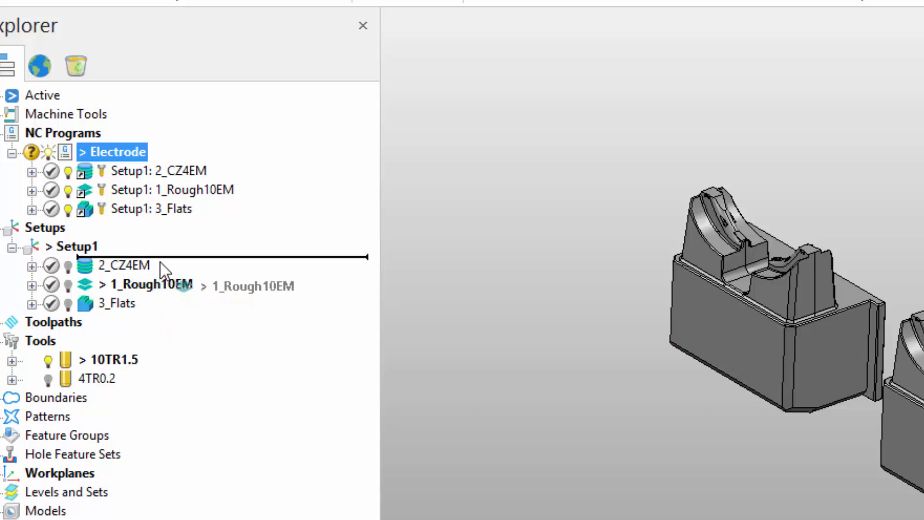
# Drag 1_Rough10EM above 2_CZ4EM so the order is 1_Rough10EM, 2_CZ4EM, 3_Flats.
pyautogui.moveTo(150, 285); pyautogui.dragTo(122, 265)
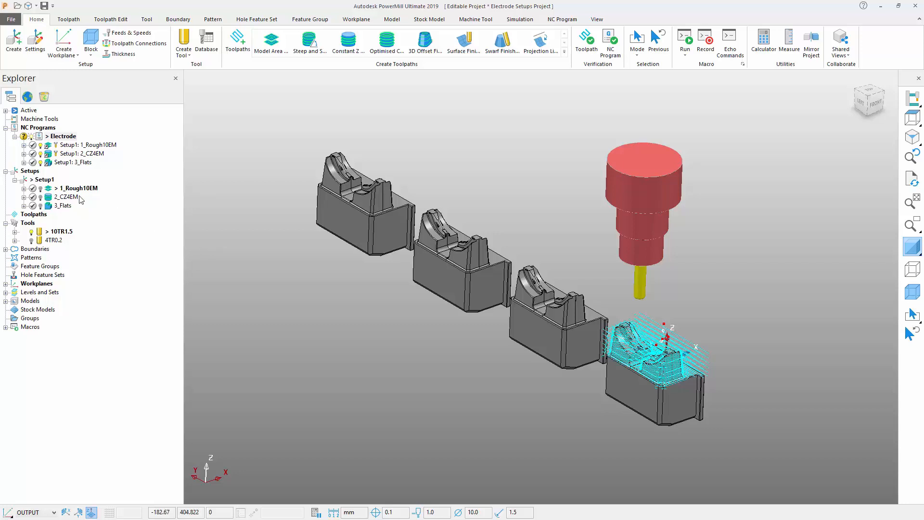
pyautogui.moveTo(77, 188)
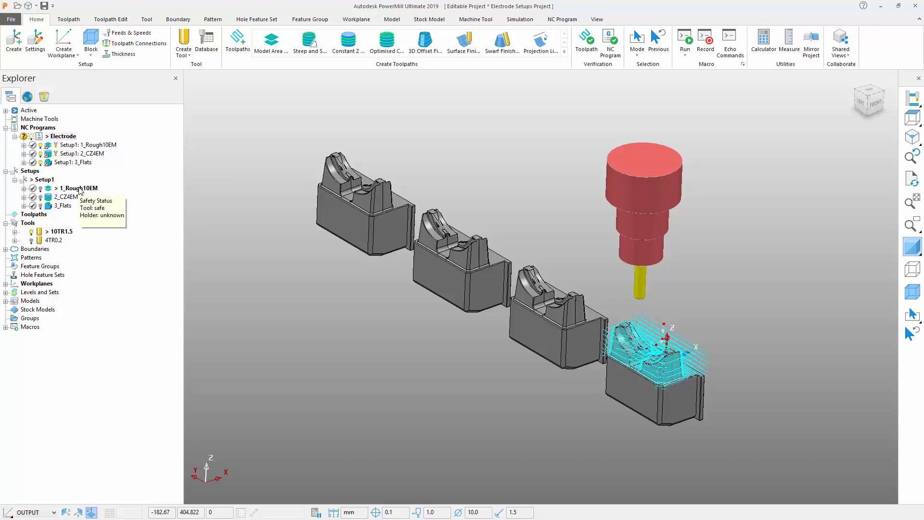
pyautogui.rightClick(75, 187)
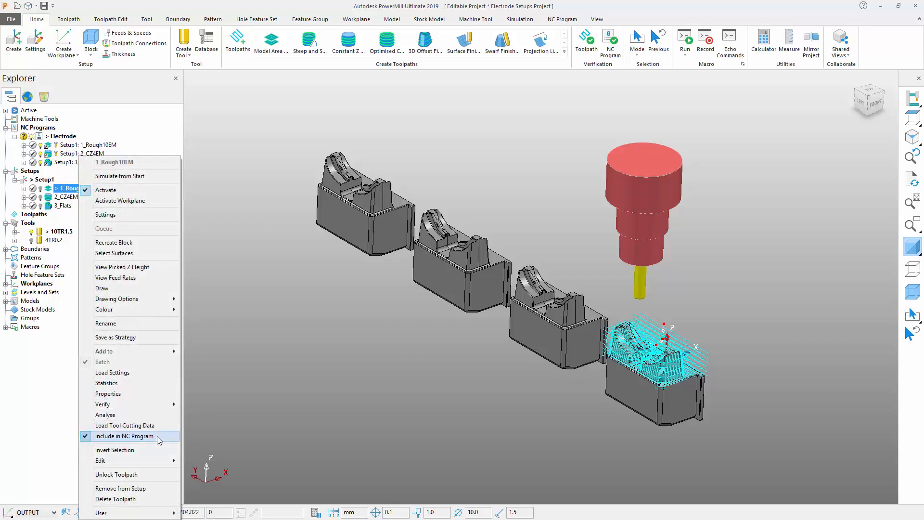
pyautogui.click(124, 436)
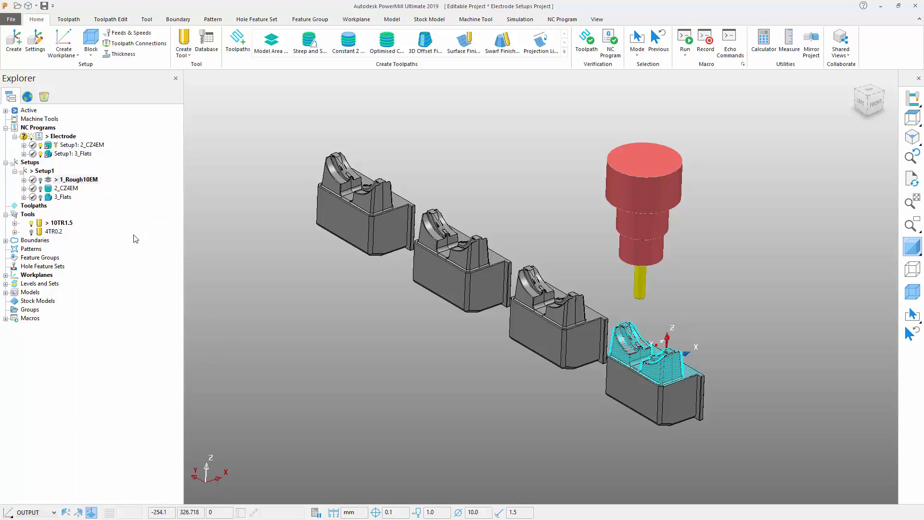
pyautogui.rightClick(76, 179)
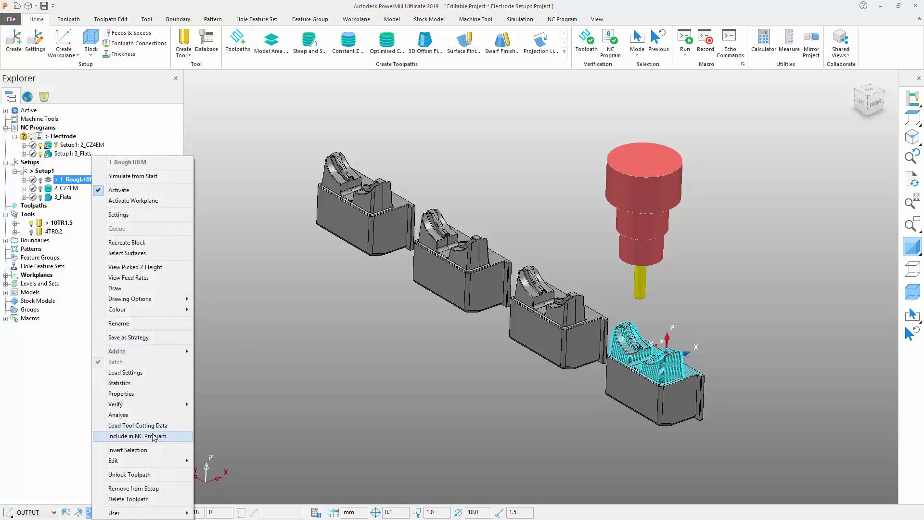
pyautogui.click(138, 436)
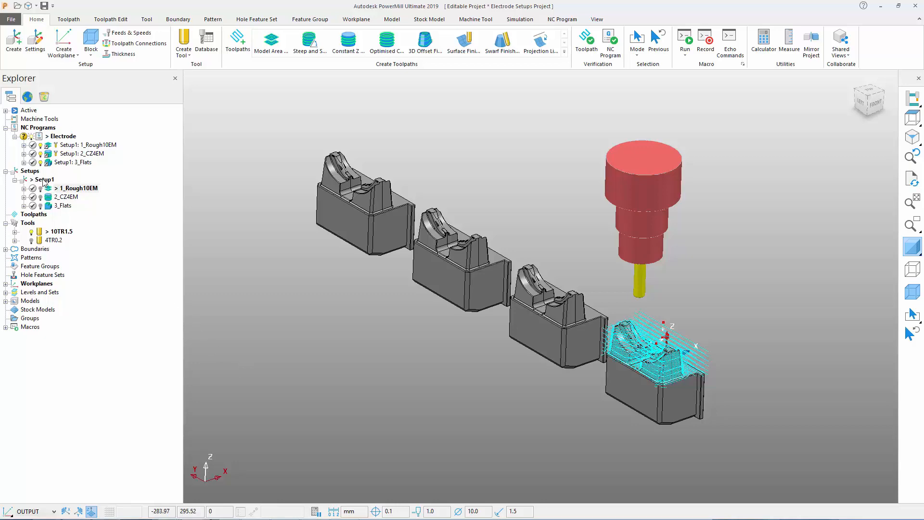
pyautogui.rightClick(46, 180)
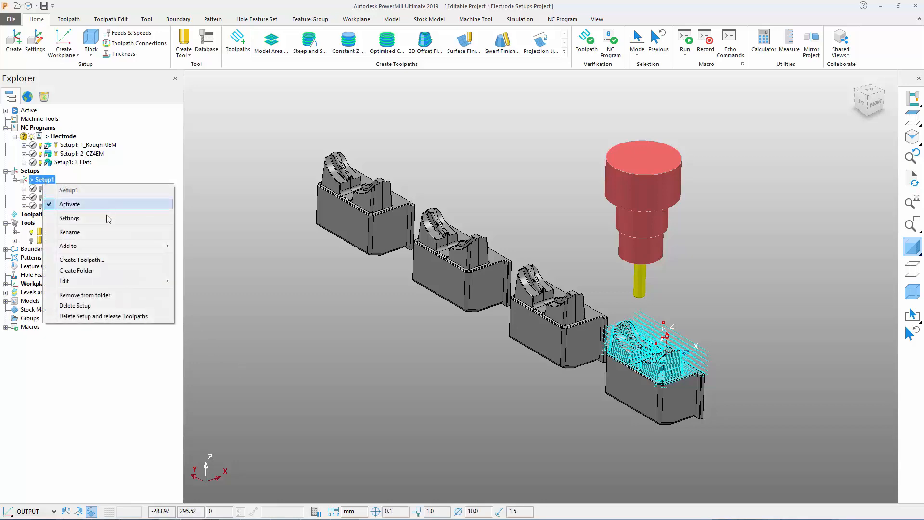
pyautogui.click(69, 218)
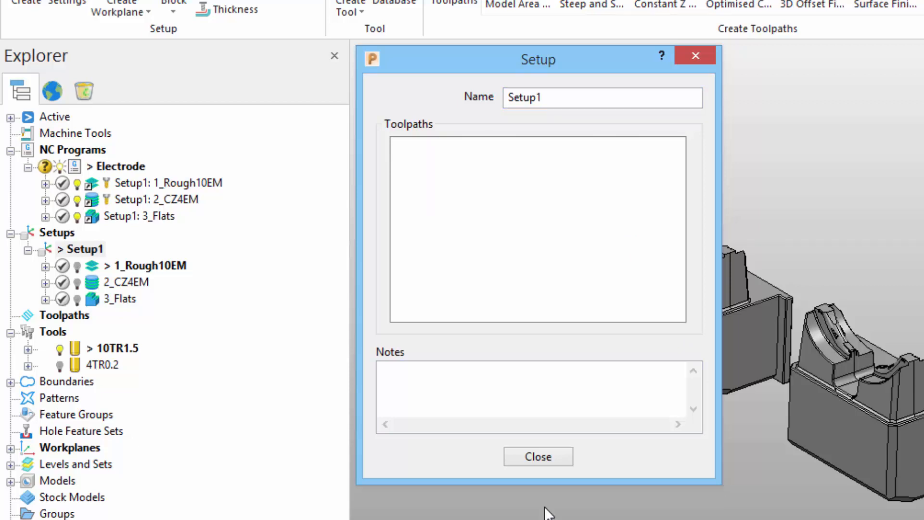
pyautogui.click(538, 456)
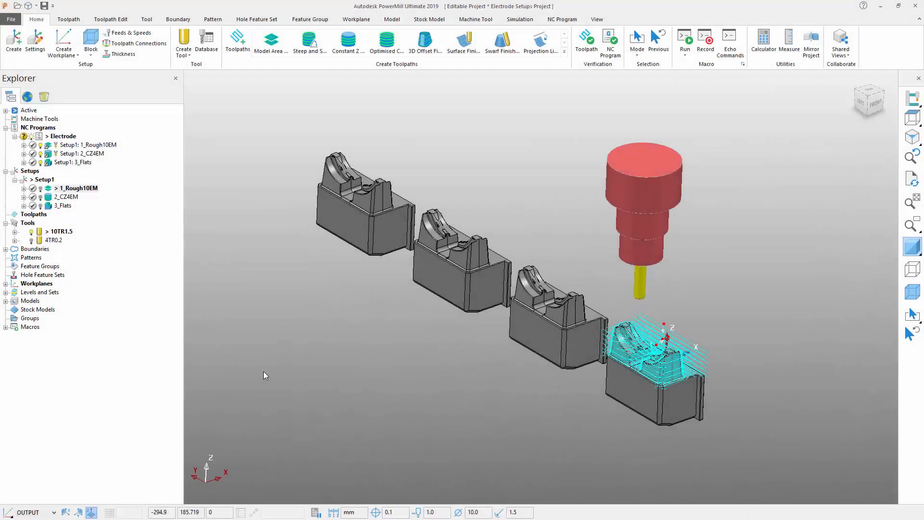
# Replace Electrode's toolpaths with Setup1 entries, giving Setup1[1] through Setup1[4].
pyautogui.rightClick(64, 136)
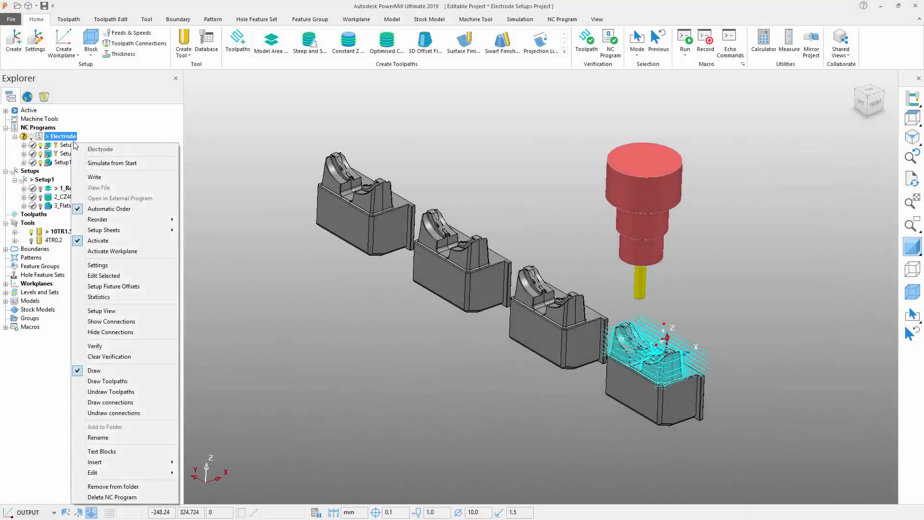
pyautogui.click(222, 269)
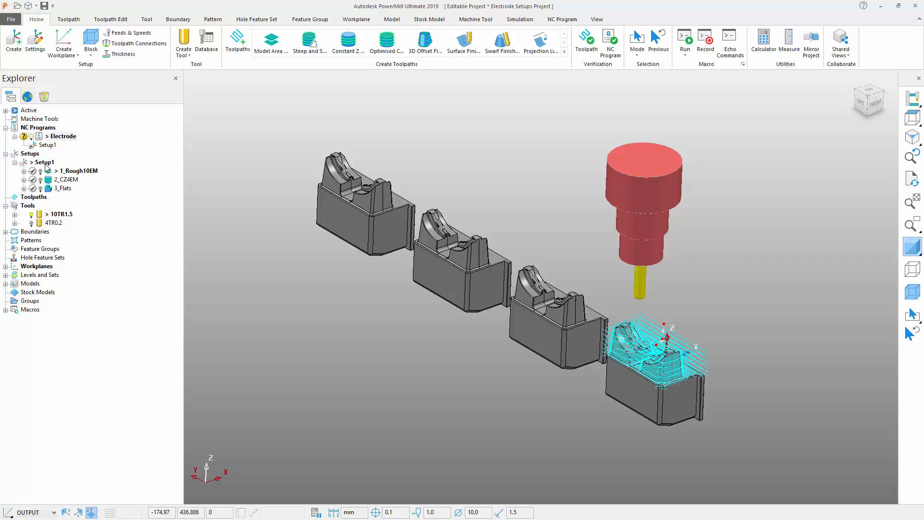
pyautogui.click(63, 136)
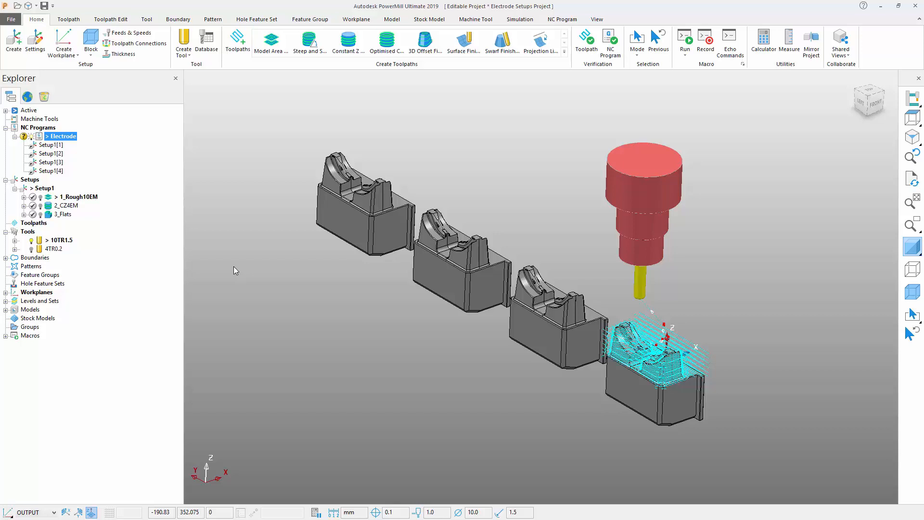
pyautogui.moveTo(69, 140)
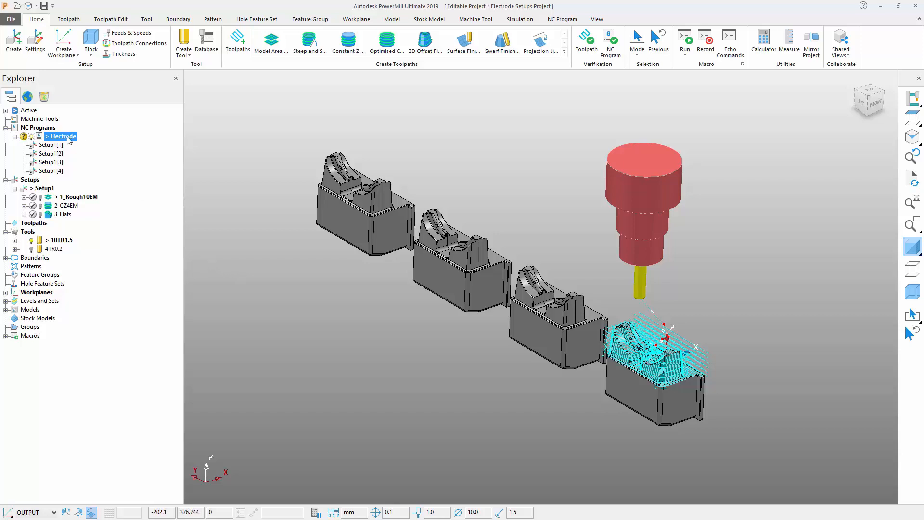
# Open Setup Fixture Offsets for the Electrode program, move the dialog aside, and open the offset definitions.
pyautogui.rightClick(61, 135)
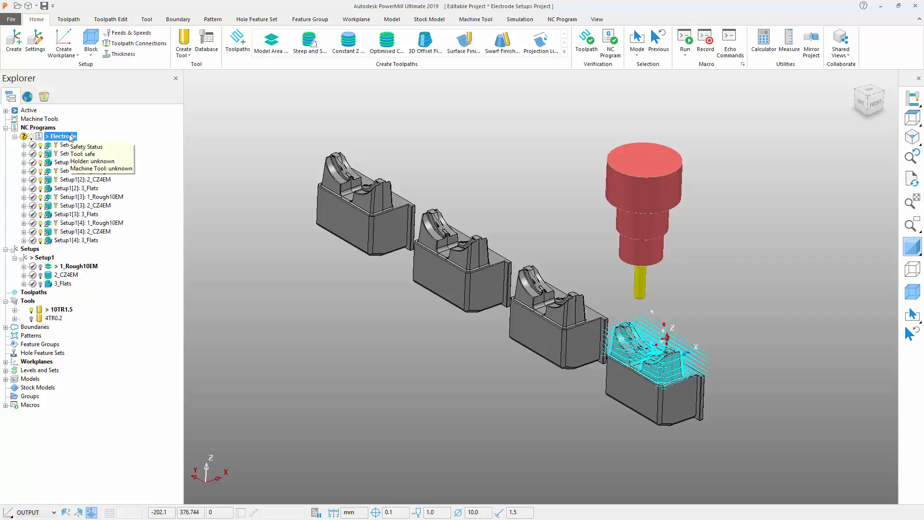
pyautogui.rightClick(58, 136)
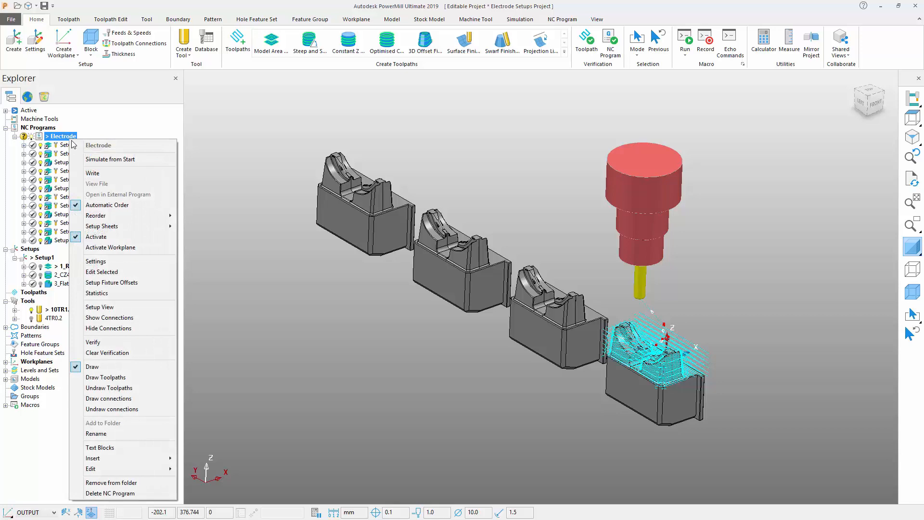
pyautogui.click(112, 282)
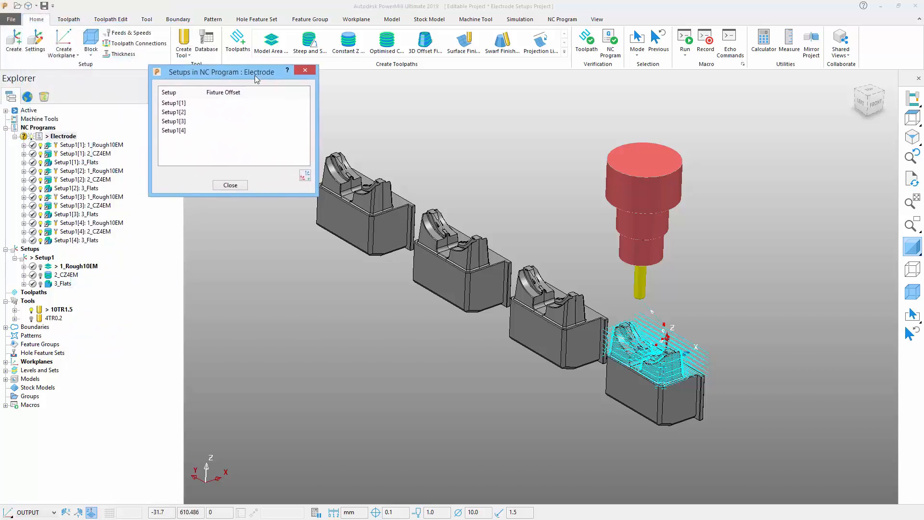
pyautogui.moveTo(222, 72); pyautogui.dragTo(260, 80)
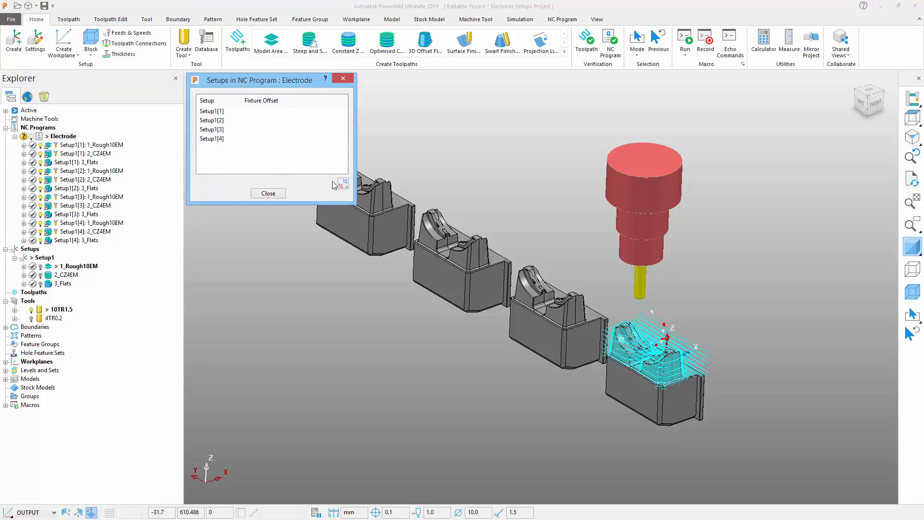
pyautogui.moveTo(243, 113)
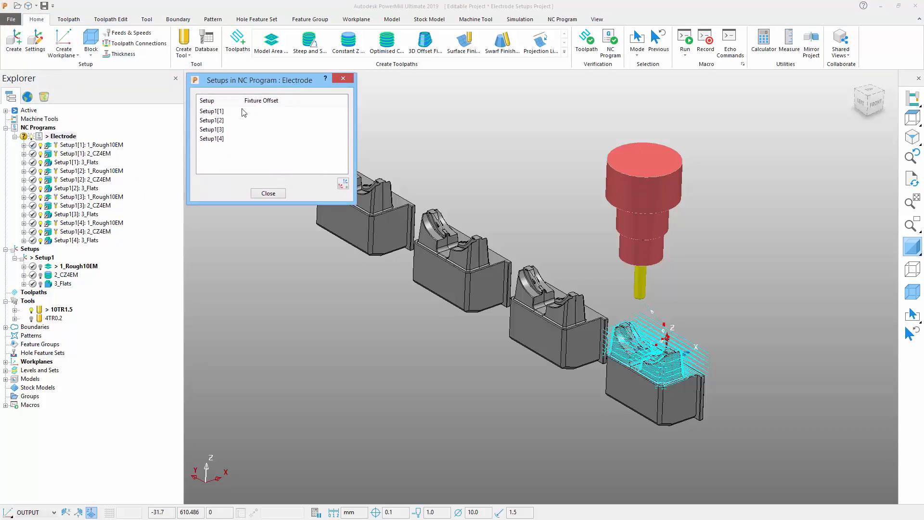
pyautogui.moveTo(291, 150)
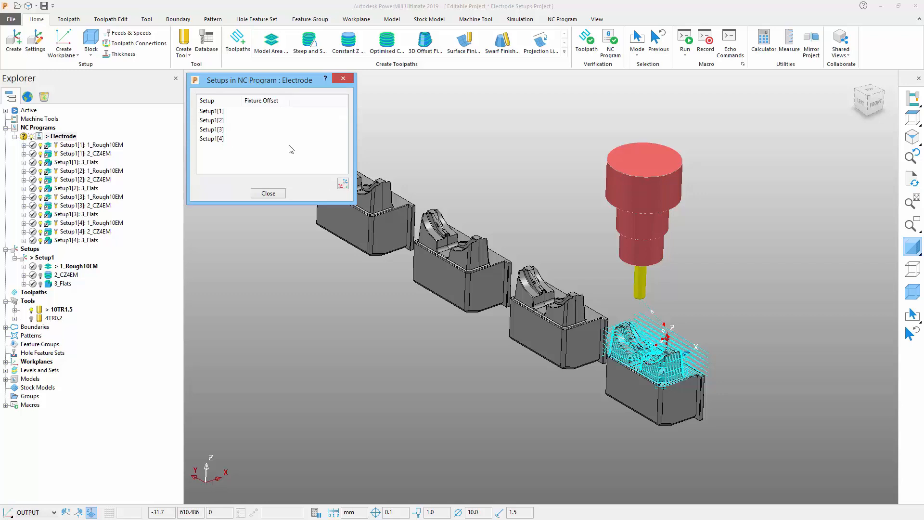
pyautogui.click(343, 184)
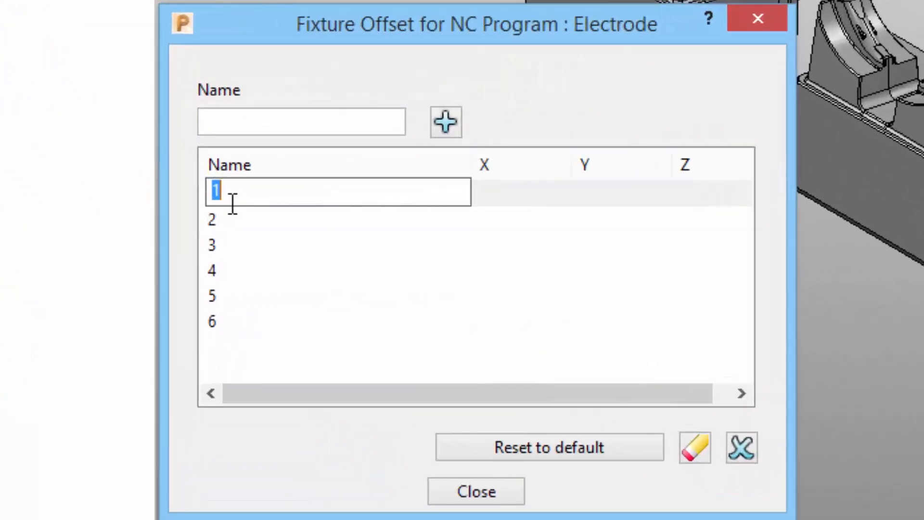
# Name fixture offsets G54 onward and enter Y offsets in steps of 130 mm, up to 390.
pyautogui.write('G54')
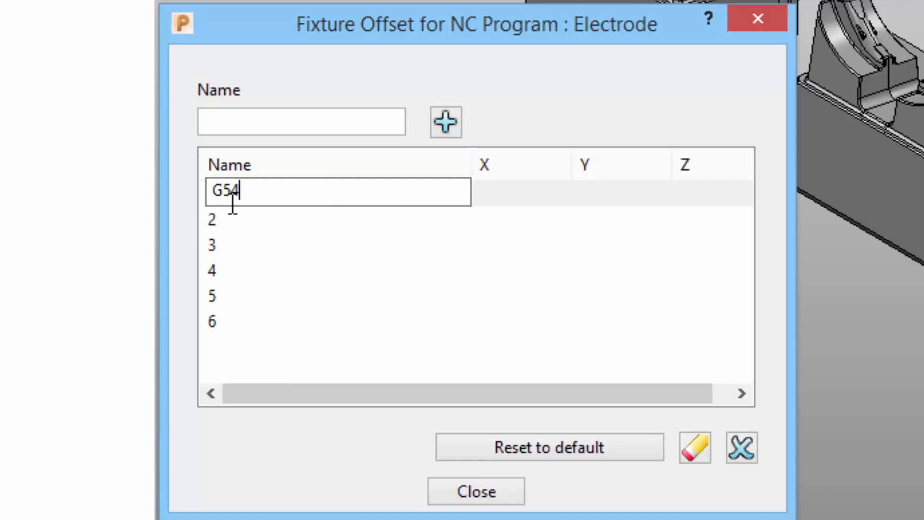
pyautogui.doubleClick(226, 192)
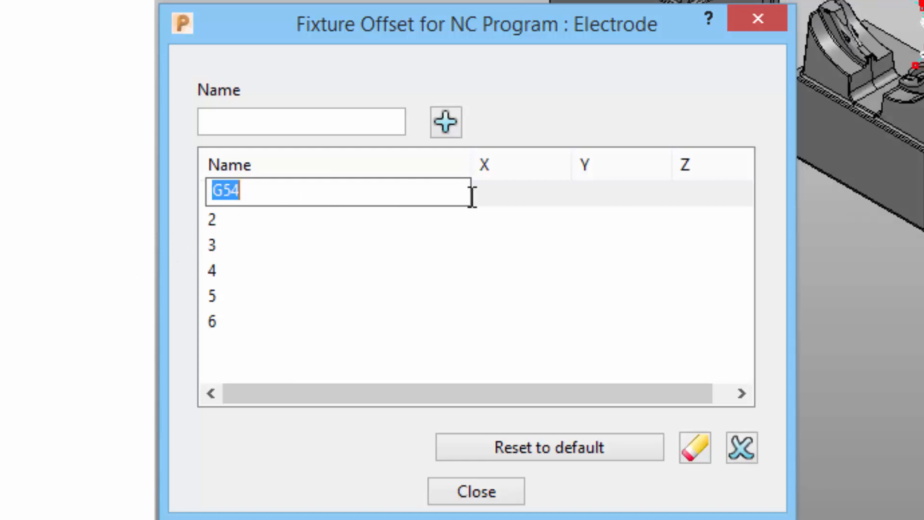
pyautogui.click(520, 191)
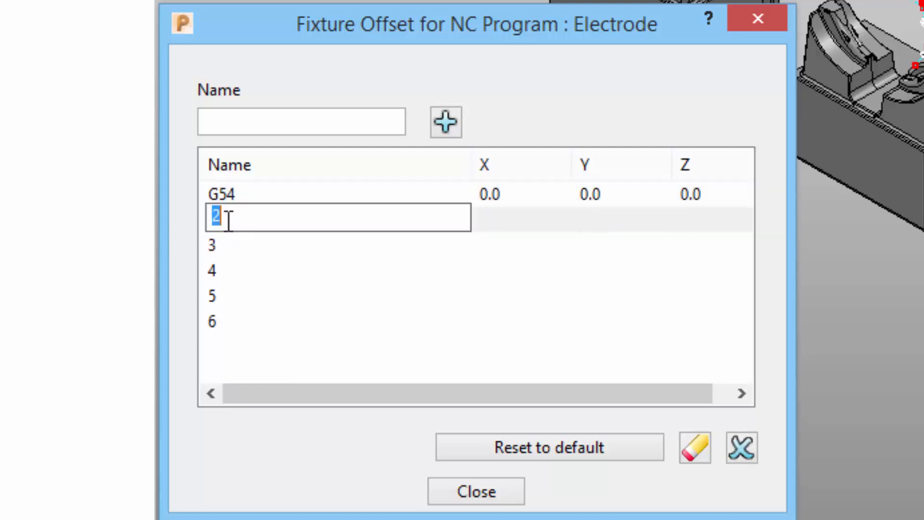
pyautogui.click(509, 218)
pyautogui.write('G57')
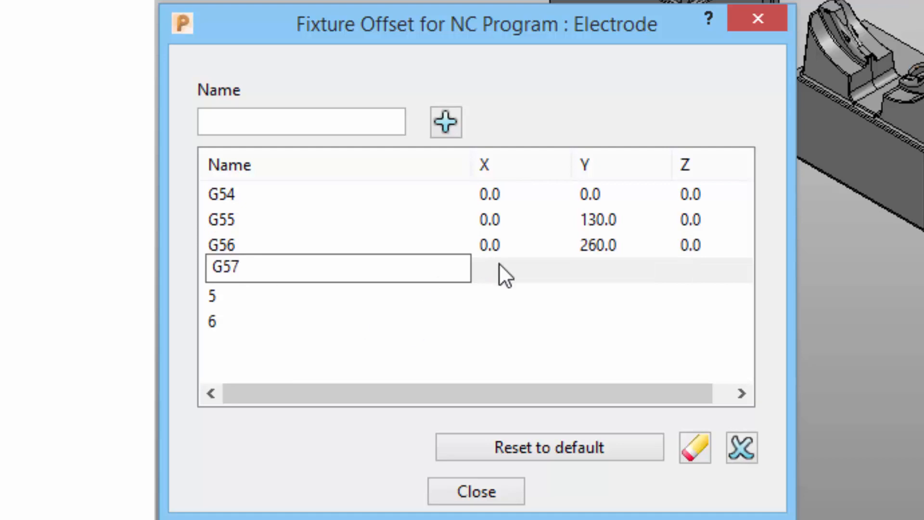
pyautogui.write('390')
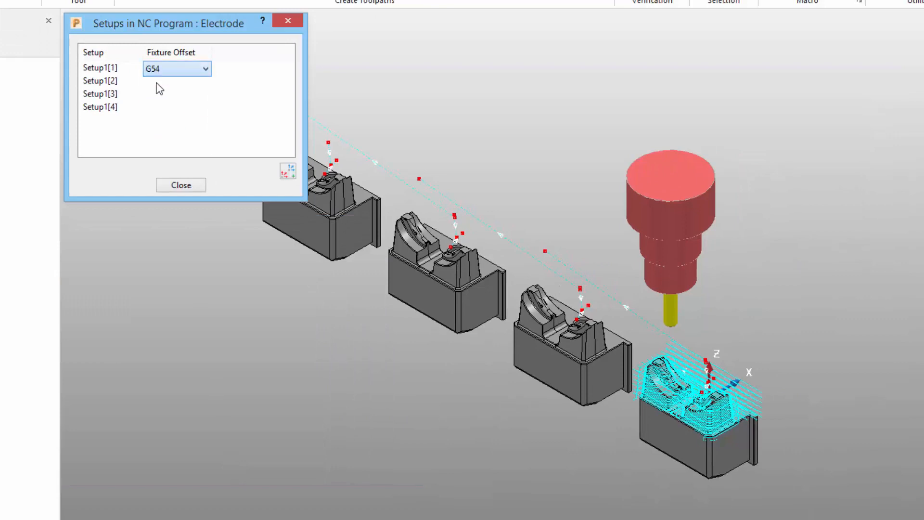
# Assign G55 to Setup1[2] and G57 to Setup1[4], then close the Setups dialog.
pyautogui.click(203, 80)
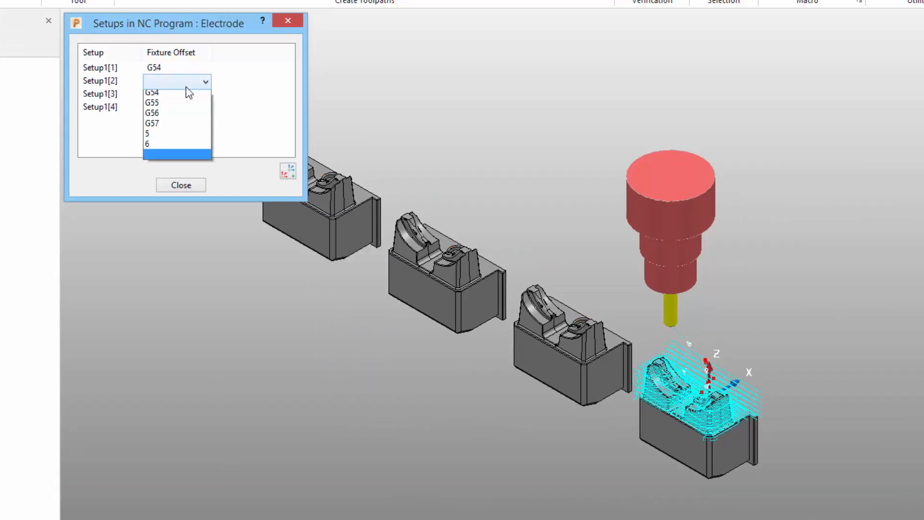
pyautogui.click(150, 102)
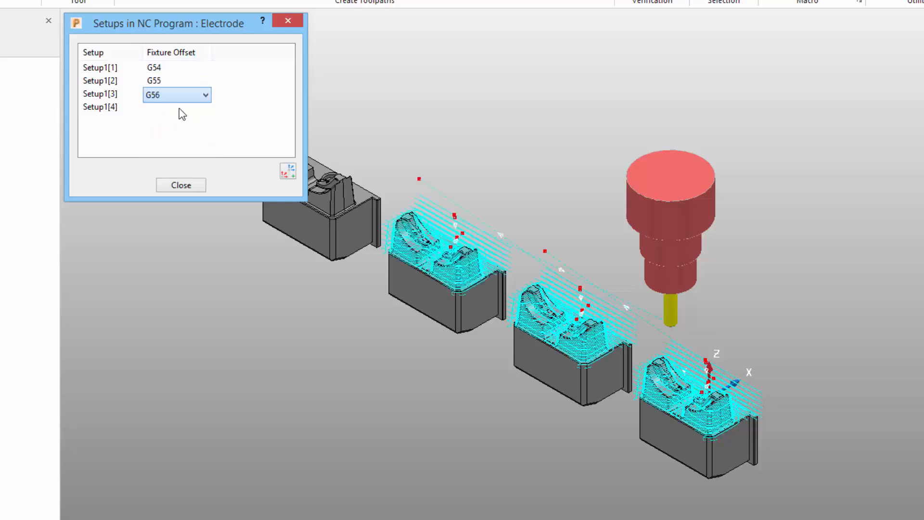
pyautogui.click(177, 108)
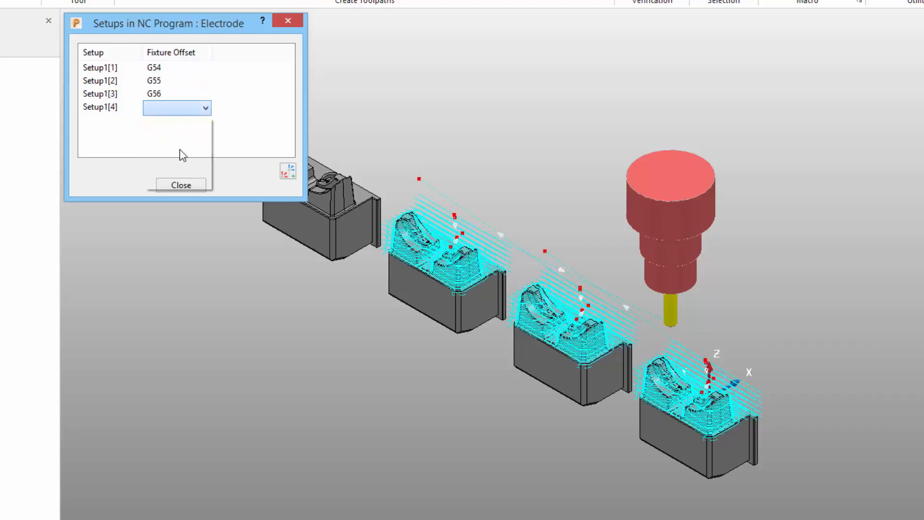
pyautogui.click(176, 108)
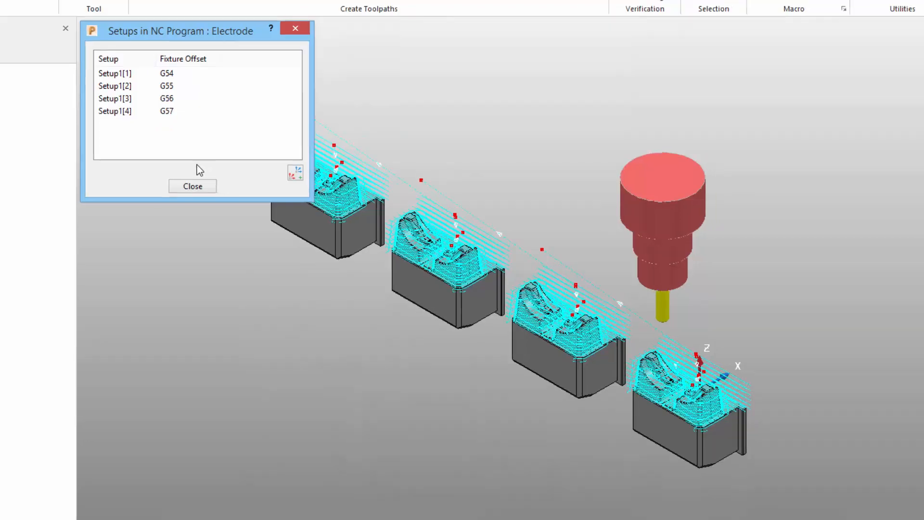
pyautogui.click(192, 186)
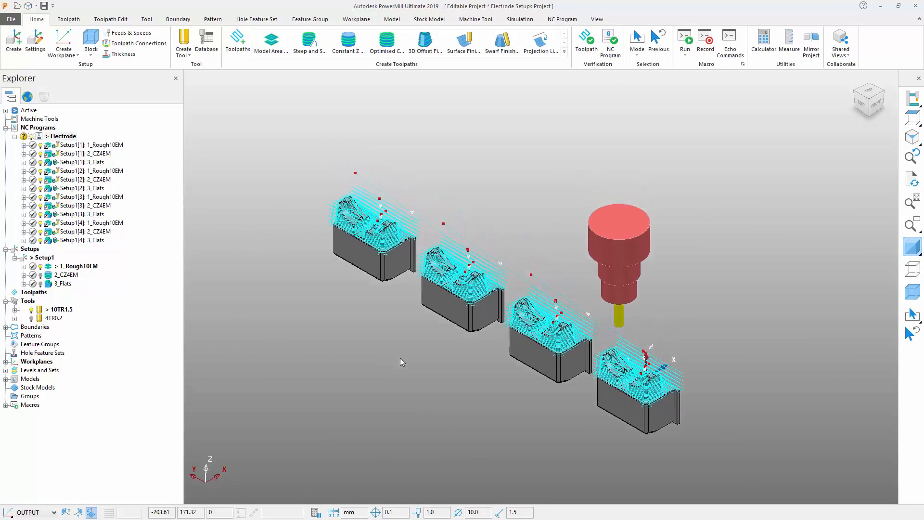
pyautogui.moveTo(401, 354); pyautogui.dragTo(513, 319)
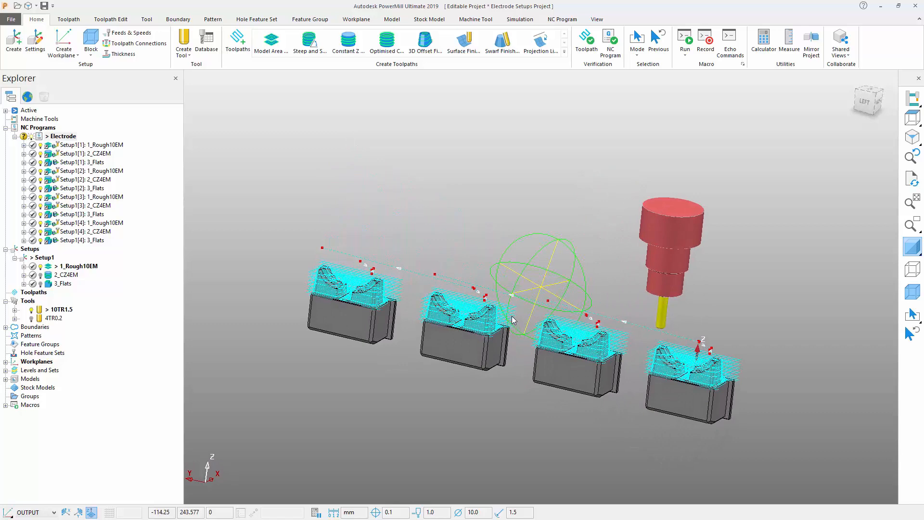